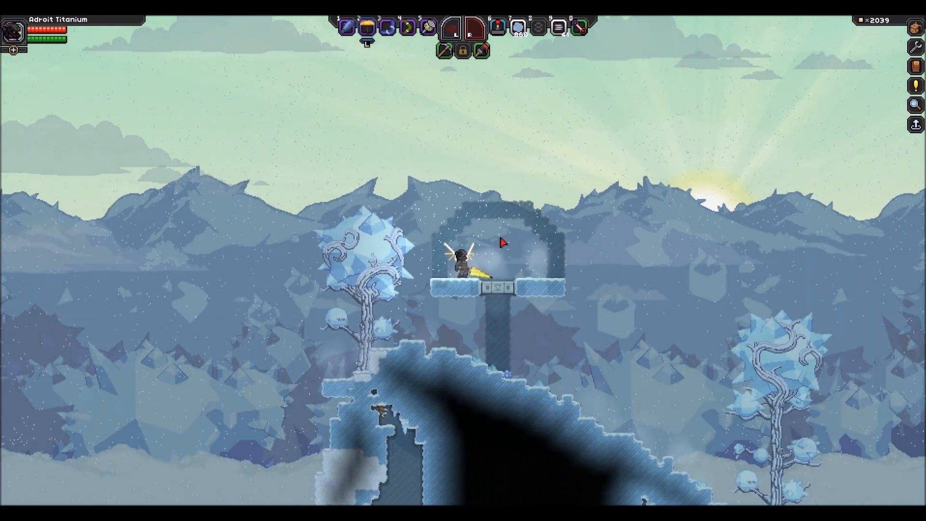
pyautogui.moveTo(386, 27)
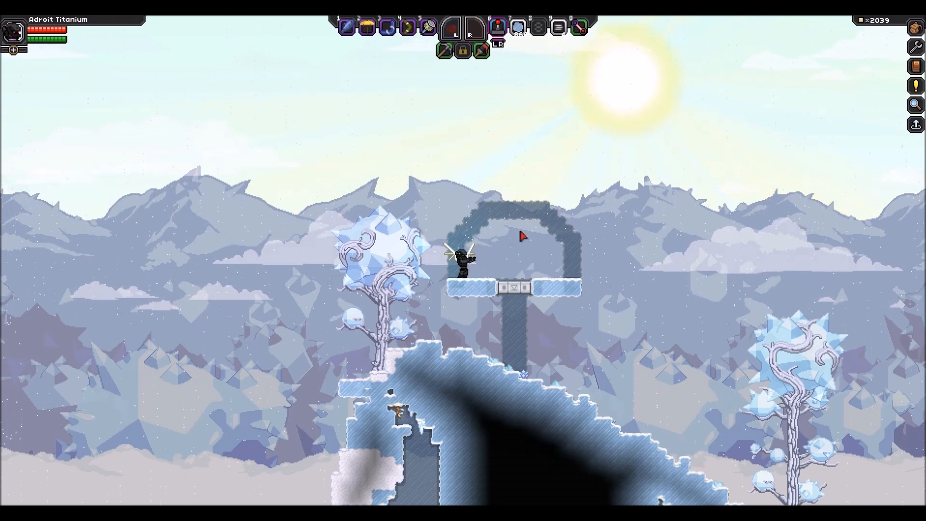
pyautogui.moveTo(682, 255)
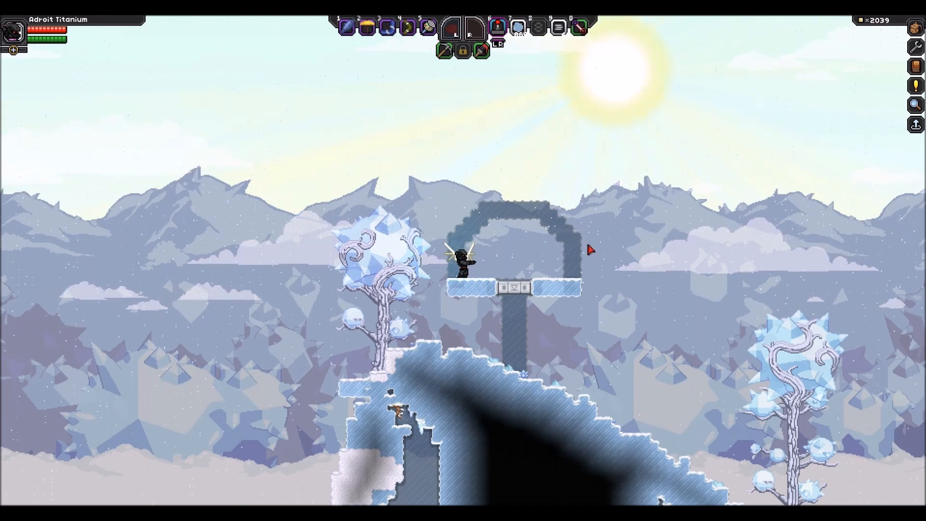
pyautogui.moveTo(597, 255)
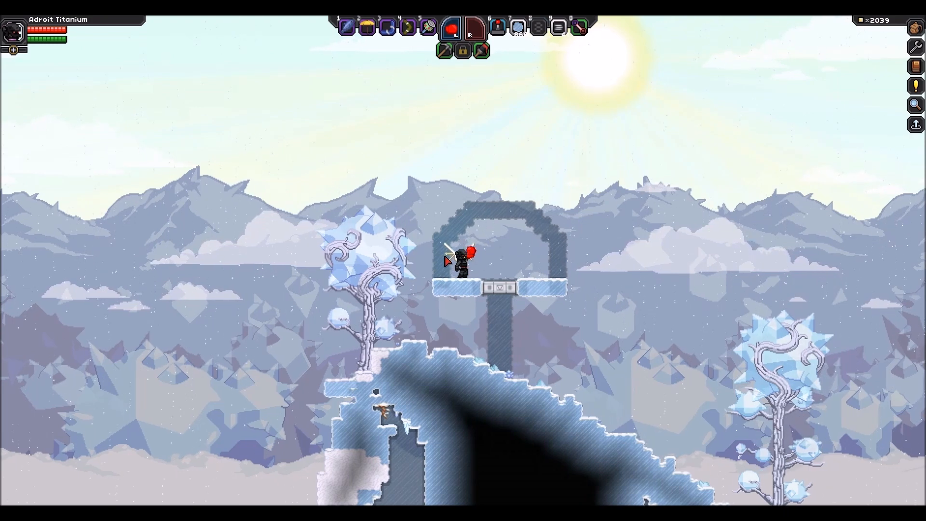
# Dual-wield red boxing gloves and view the legendary one-handed Boxing Glove's inventory details.
pyautogui.press('i')
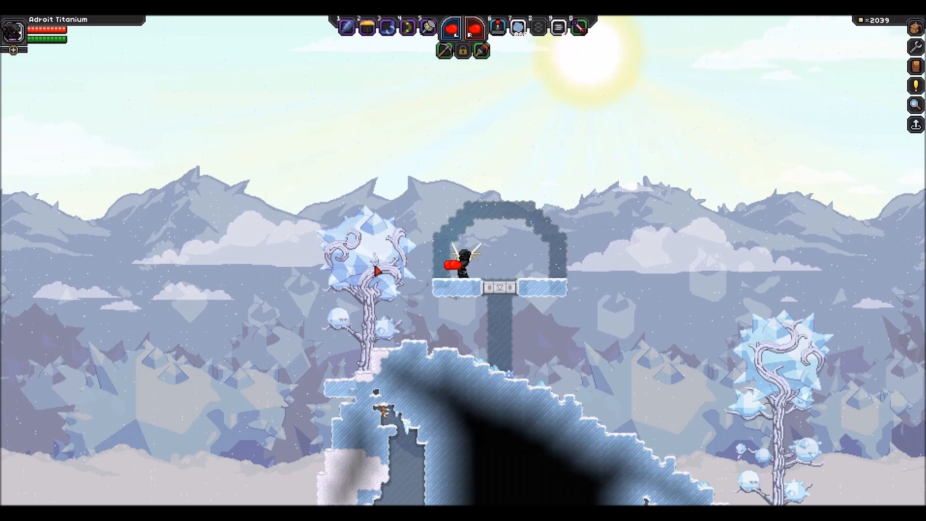
pyautogui.press('i')
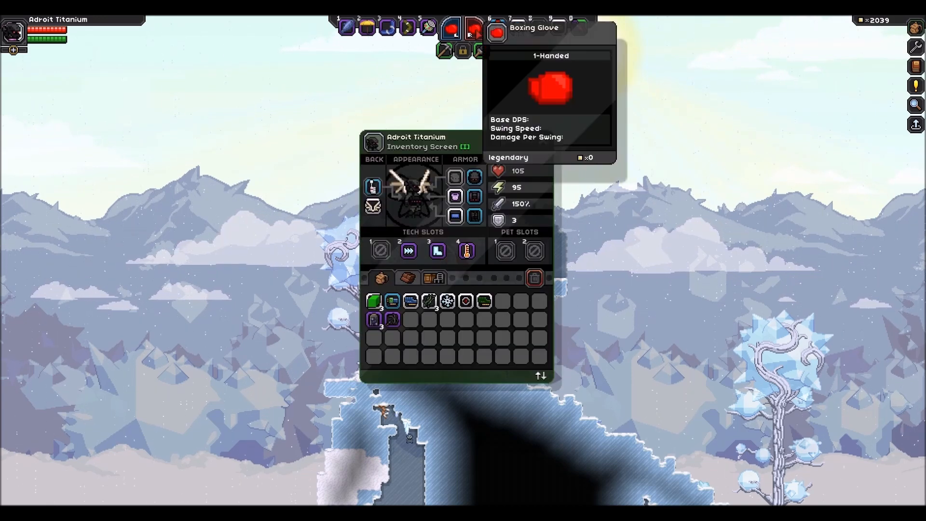